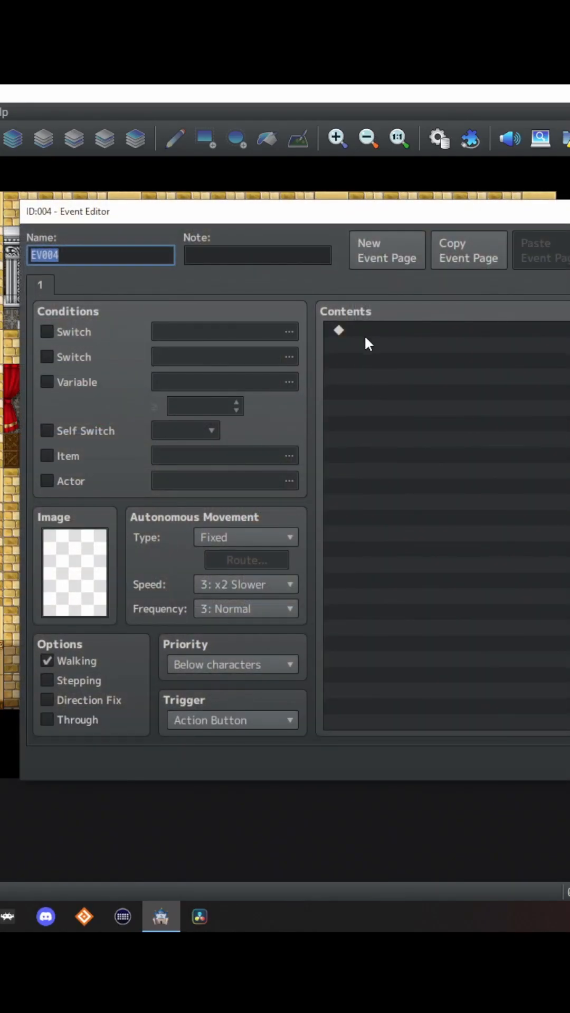
# Add a Change Player Followers: OFF command at the top of the event contents.
pyautogui.write('Mic')
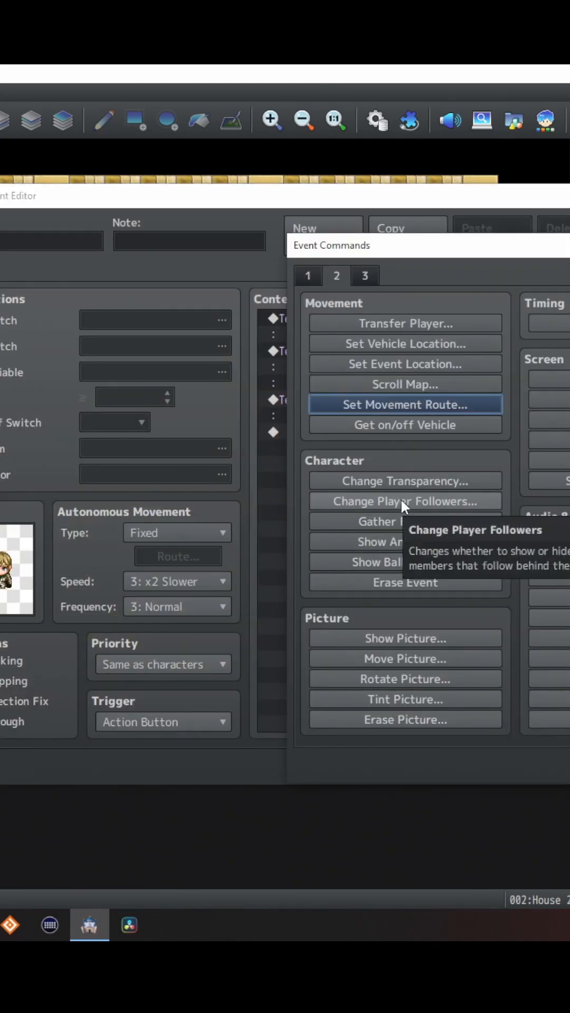
pyautogui.click(404, 500)
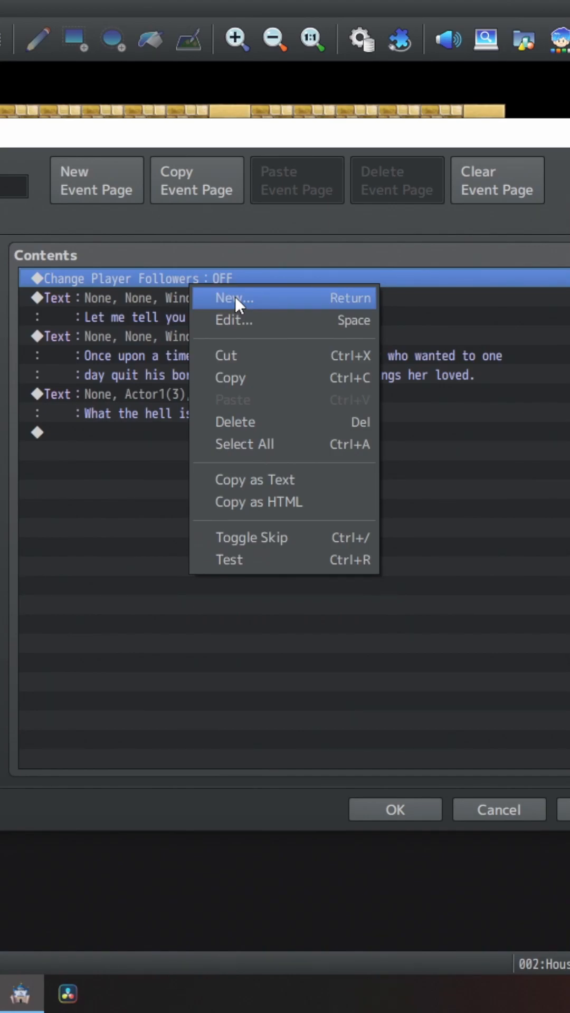
# Add a movement route for Michelle that changes her image and turns her right.
pyautogui.click(234, 297)
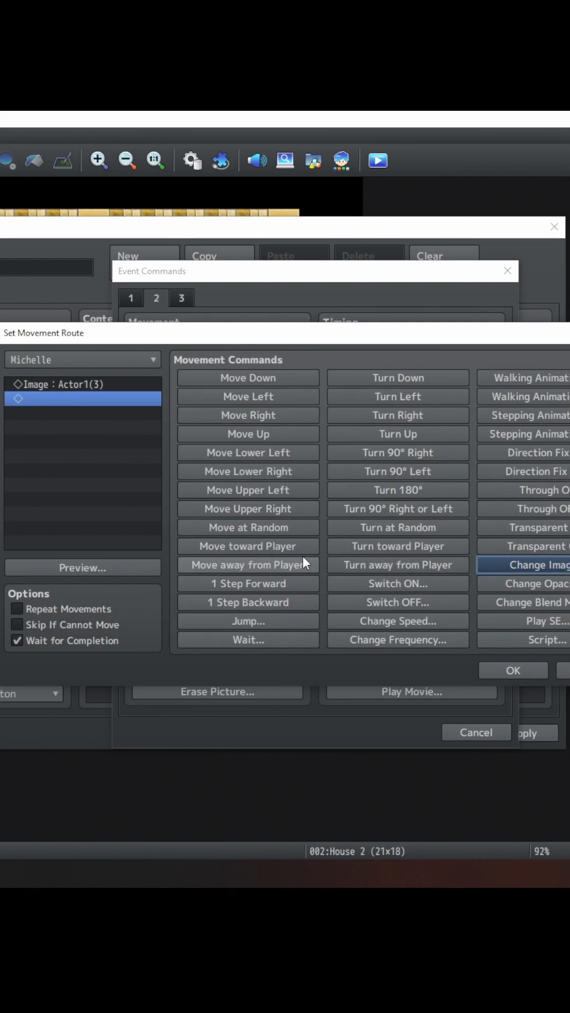
pyautogui.click(397, 415)
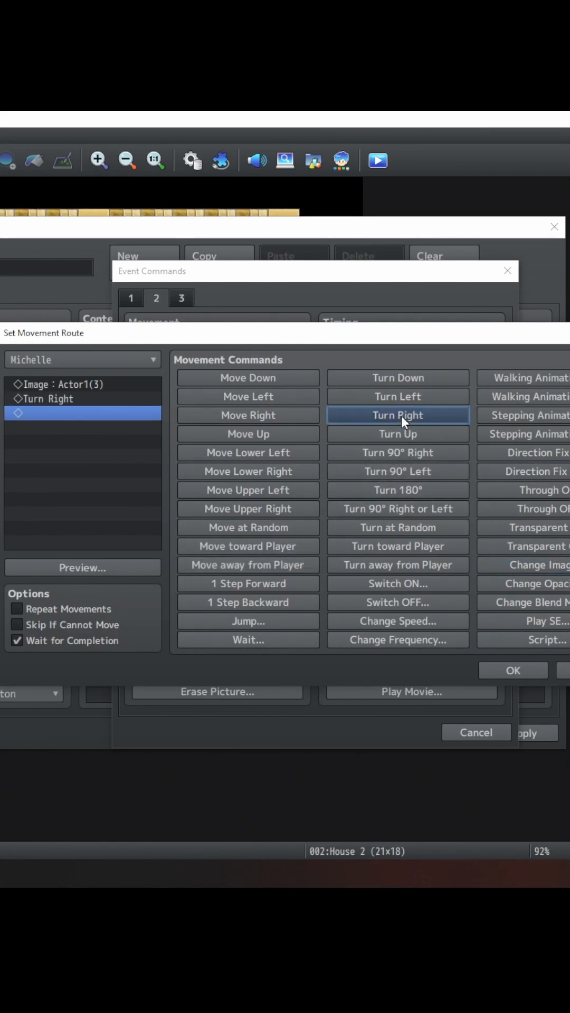
pyautogui.click(511, 670)
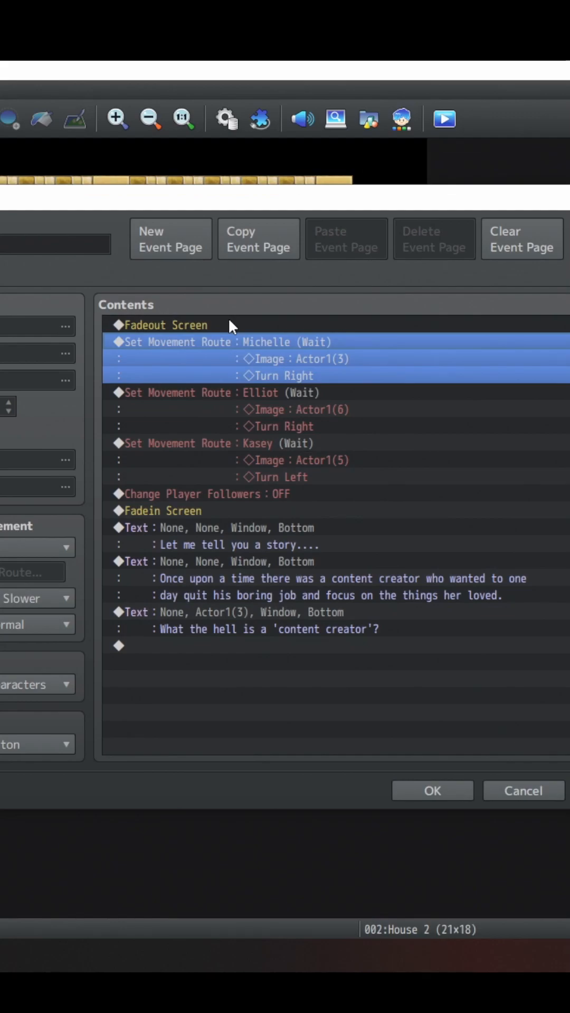